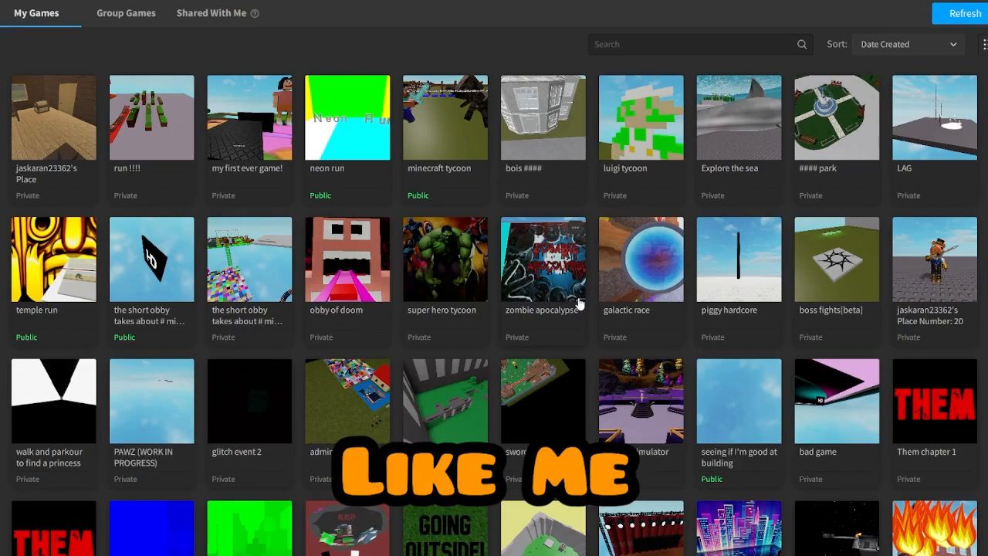
- Review the Reality Evolution Discovery game info, then close it and return to the floor-2 elevator
scroll("down", 3)
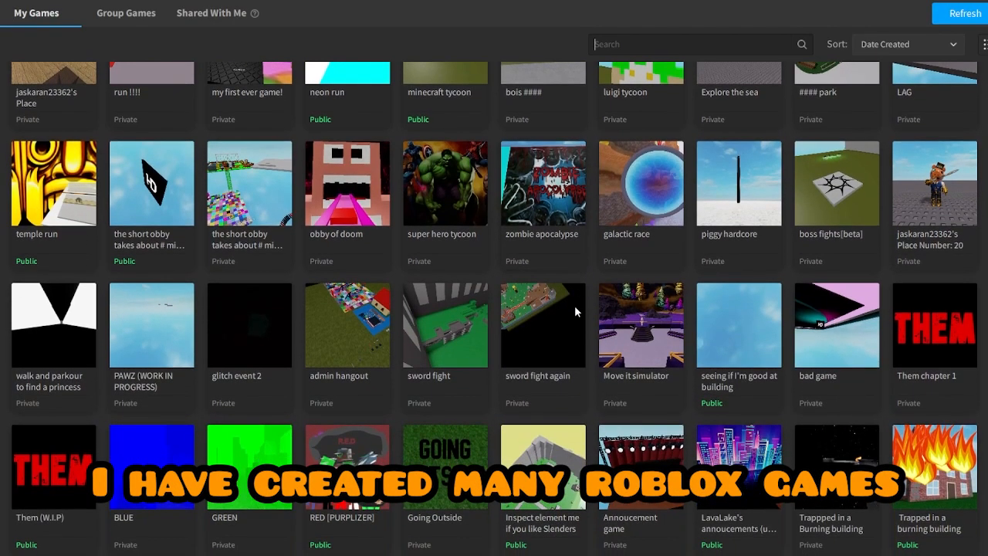
scroll("down", 3)
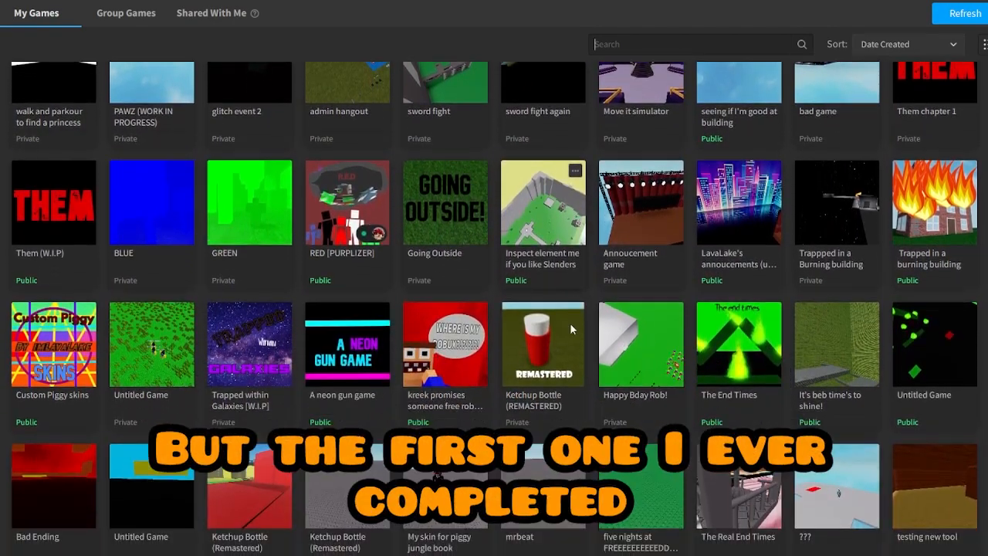
scroll("down", 3)
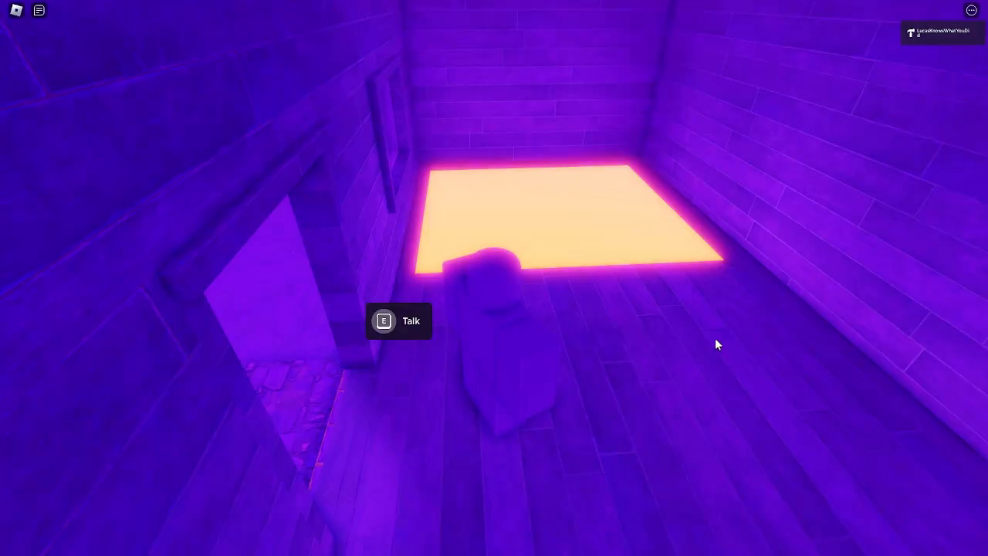
key("e")
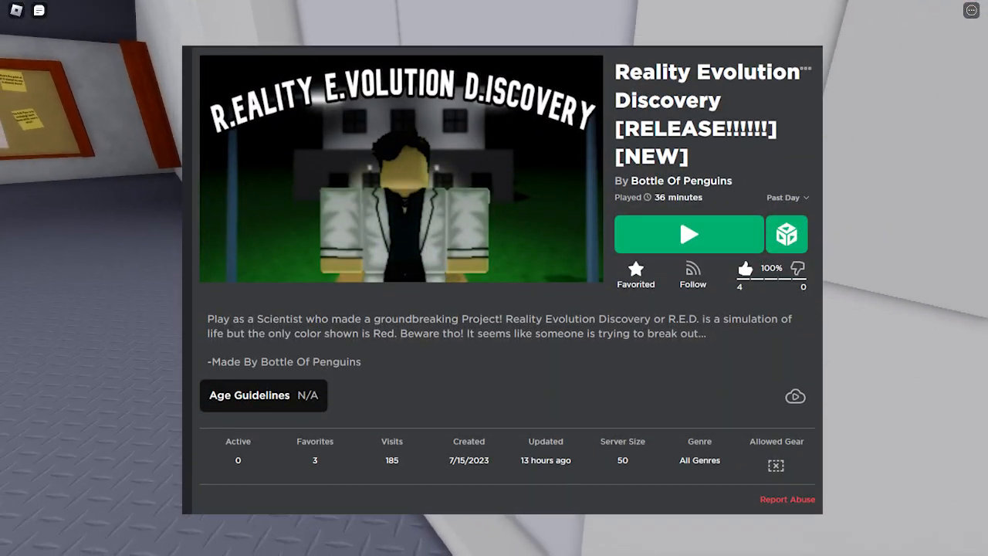
left_click(688, 234)
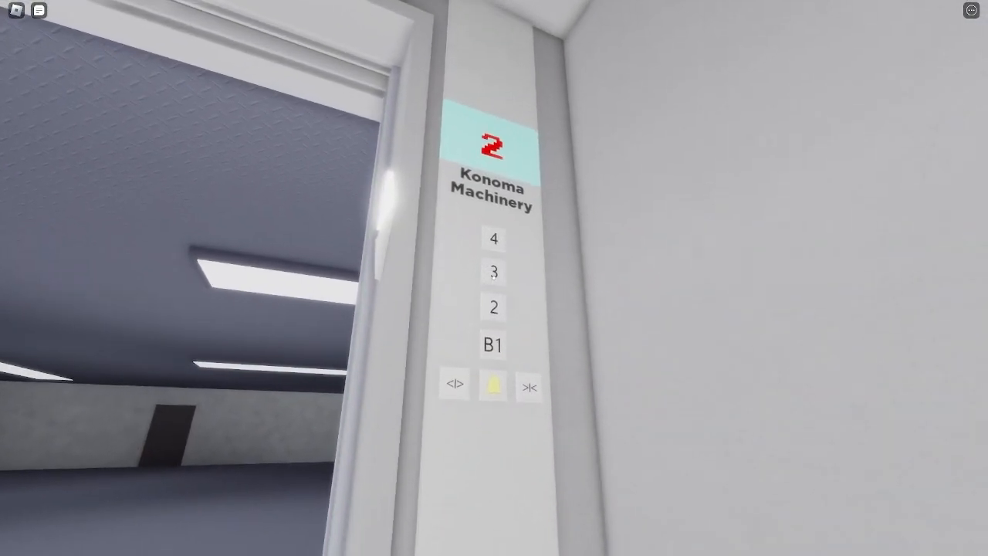